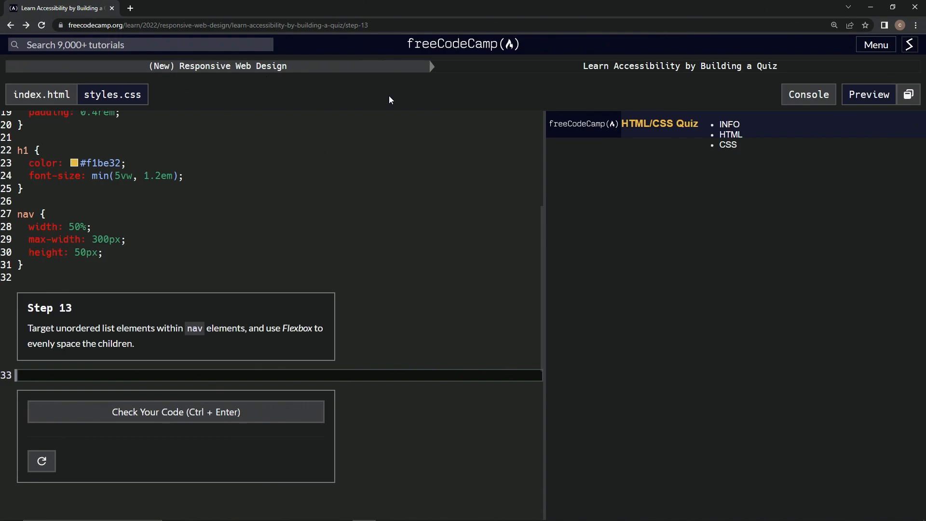
mouse_move(771, 81)
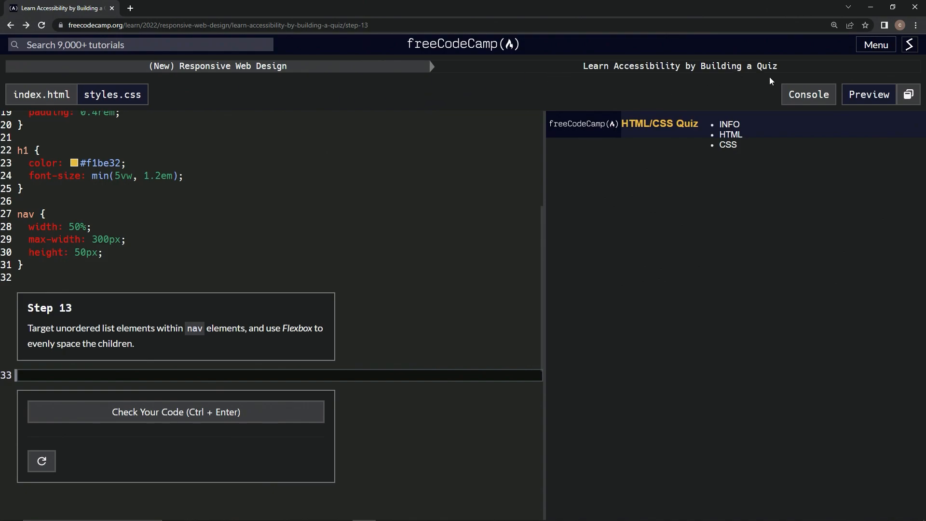
mouse_move(69, 315)
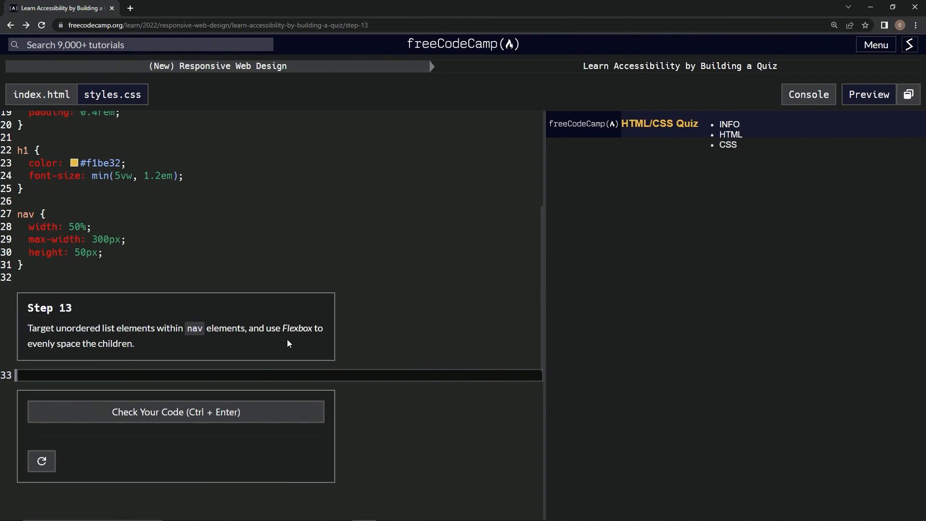
mouse_move(41, 359)
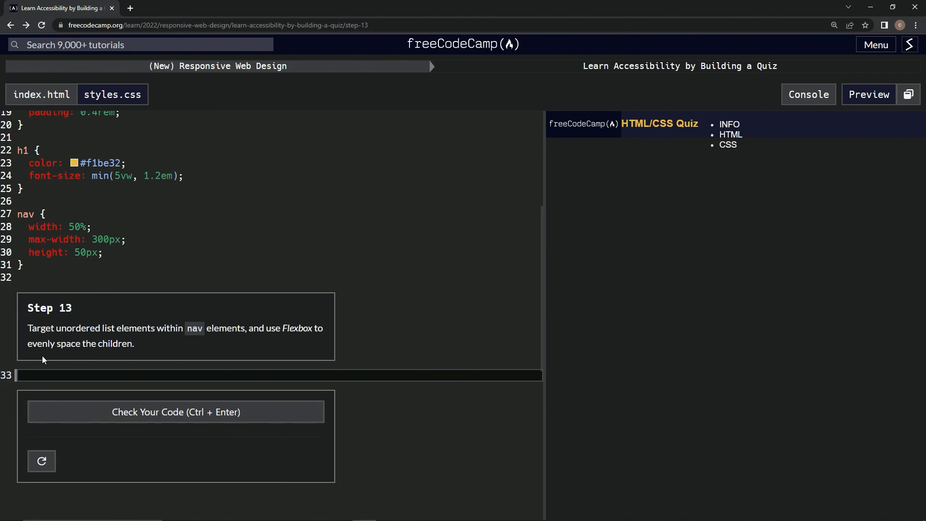
mouse_move(105, 370)
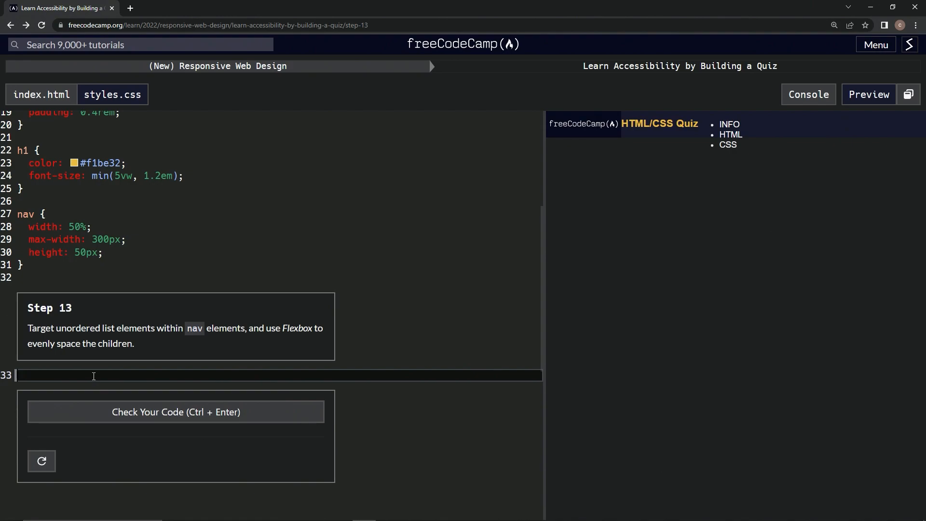
mouse_move(189, 341)
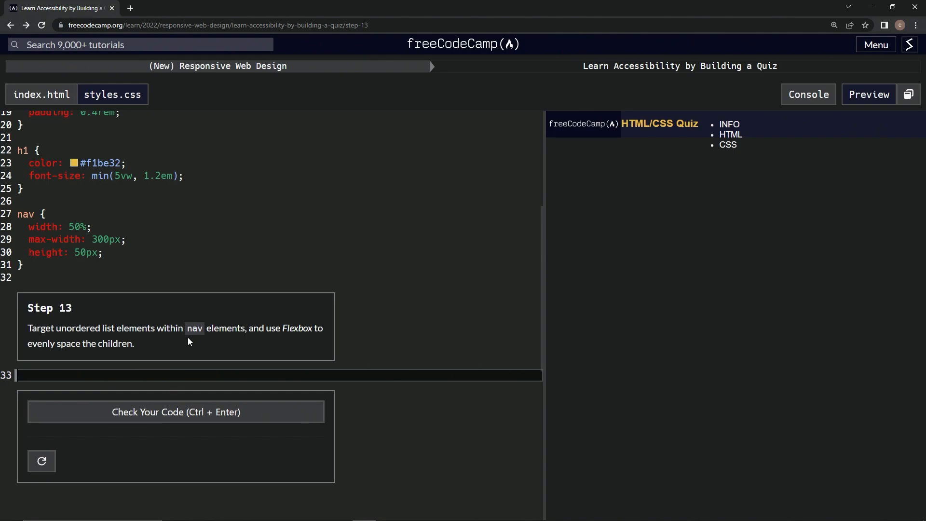
Write a nav ul { display: flex; } rule in styles.css, lining INFO, HTML and CSS in one row.
type("nav unorde")
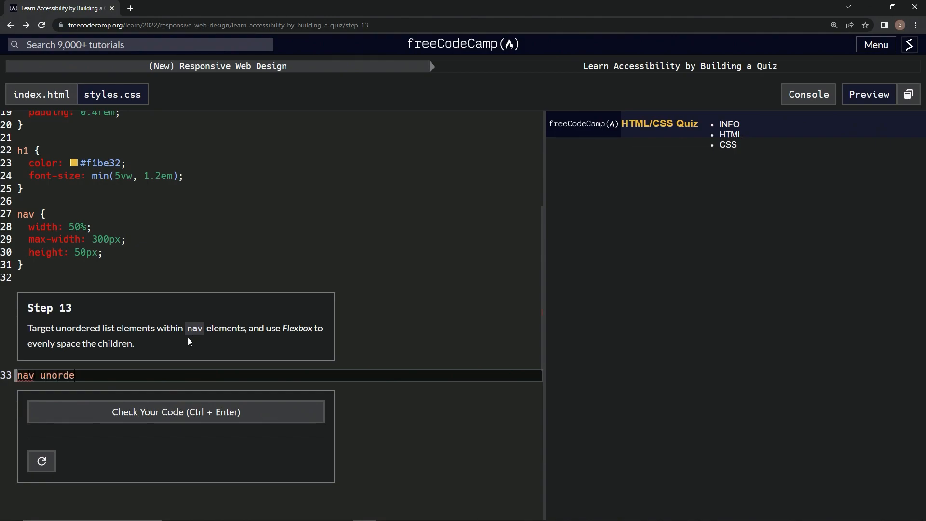
key("Backspace")
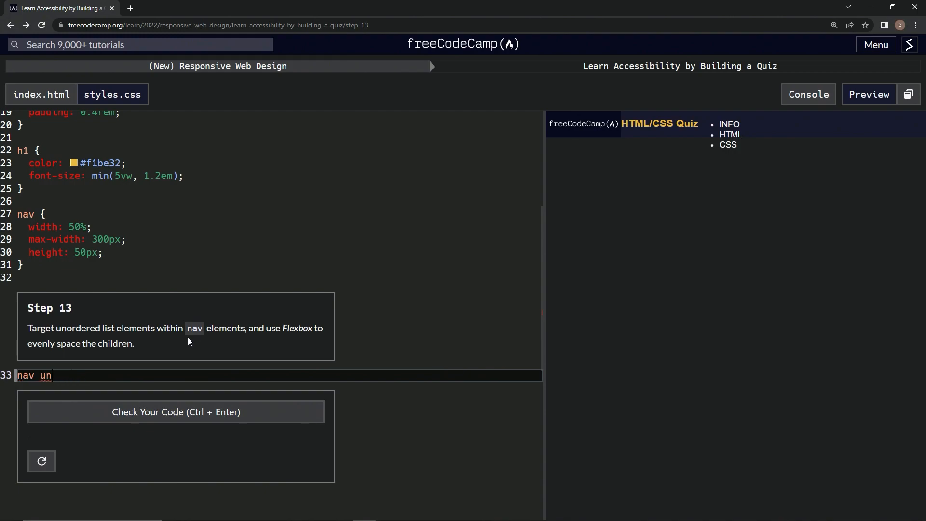
key("Backspace")
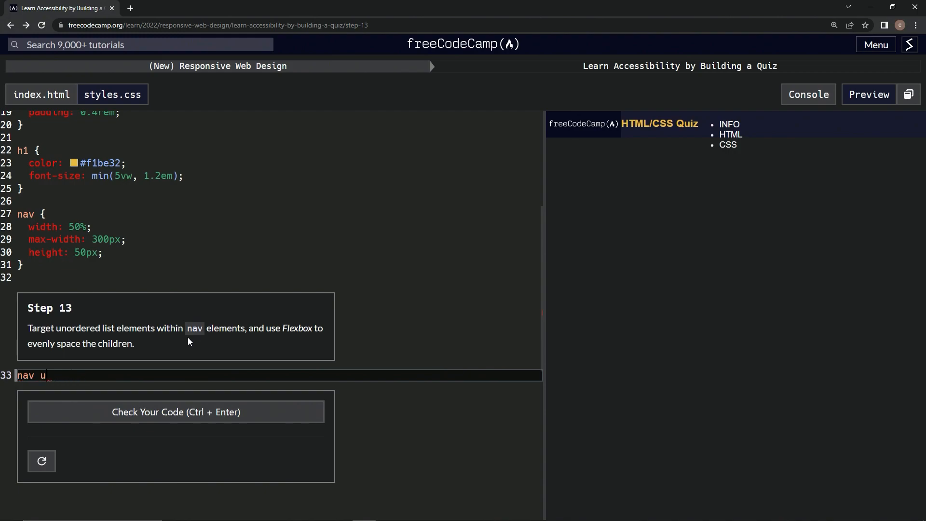
type("l")
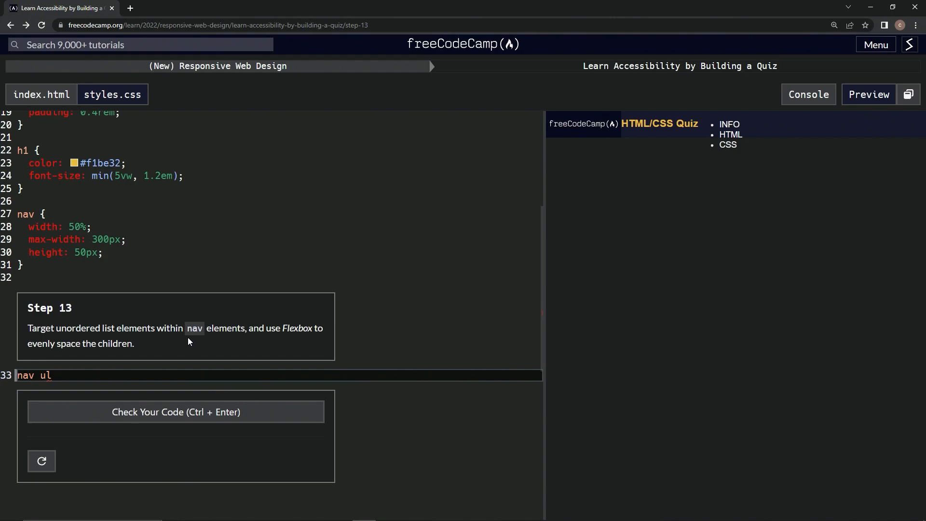
type("{")
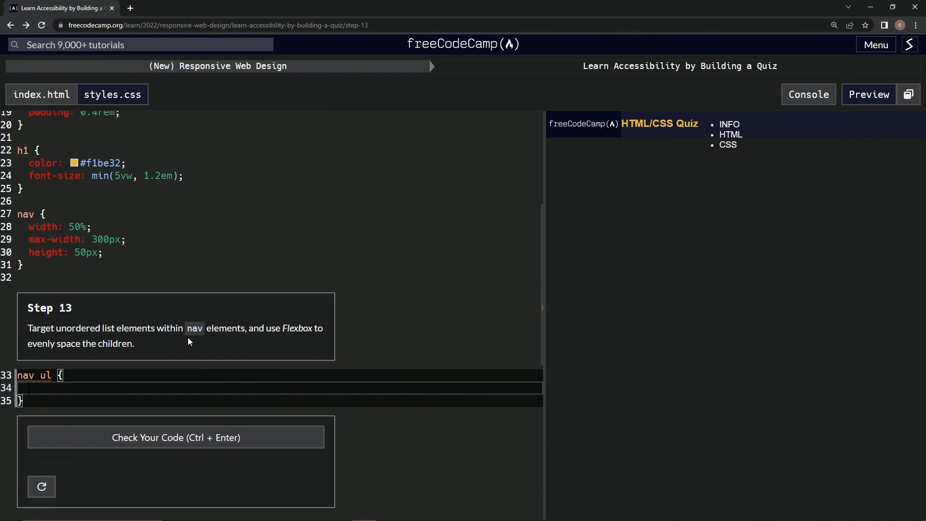
type("display")
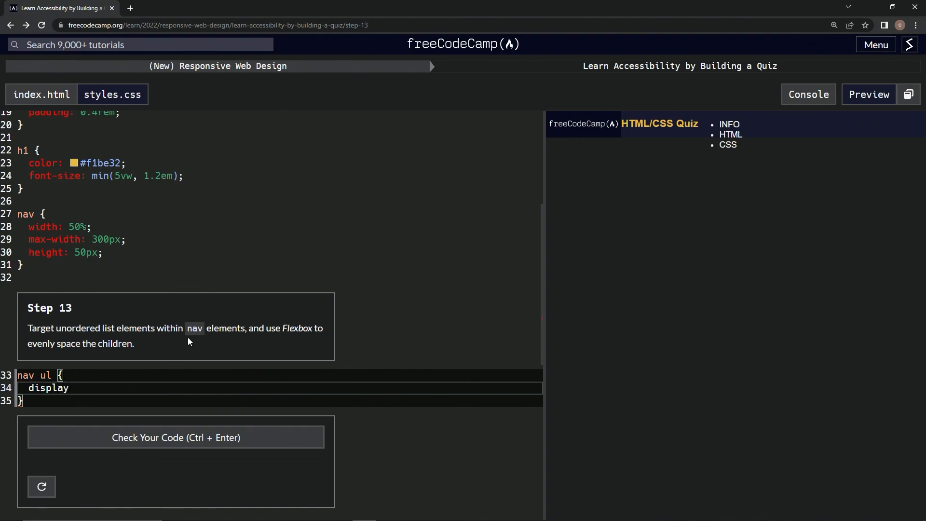
type(": fle")
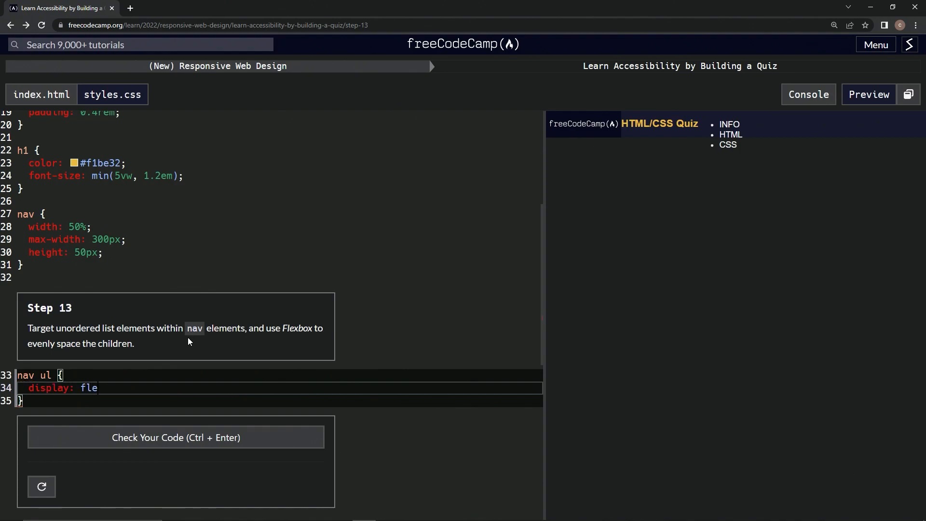
type("x;")
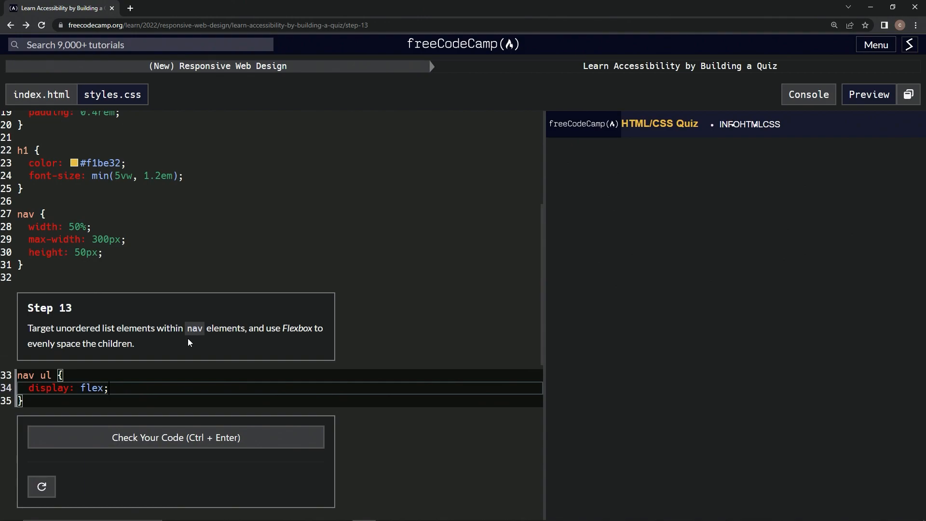
mouse_move(176, 437)
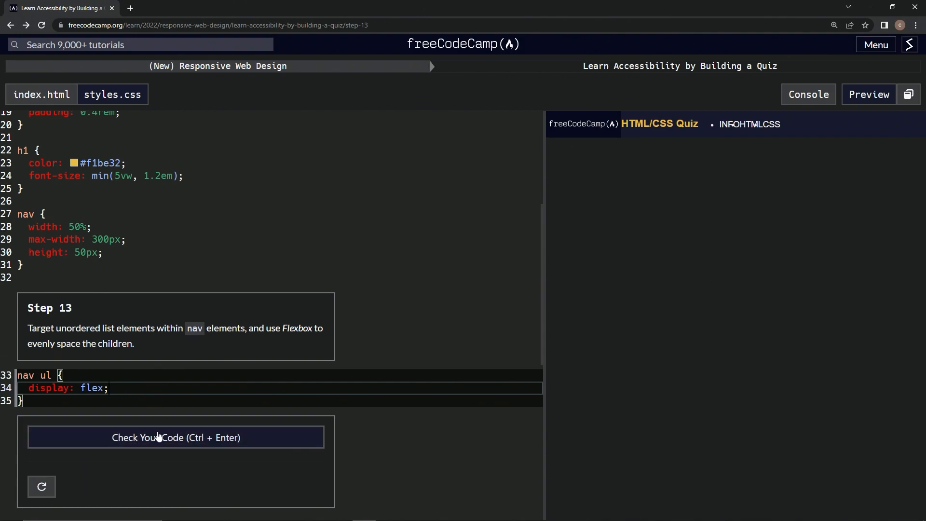
Check the rule, change the selector to nav > ul per the hint, and recheck.
left_click(176, 437)
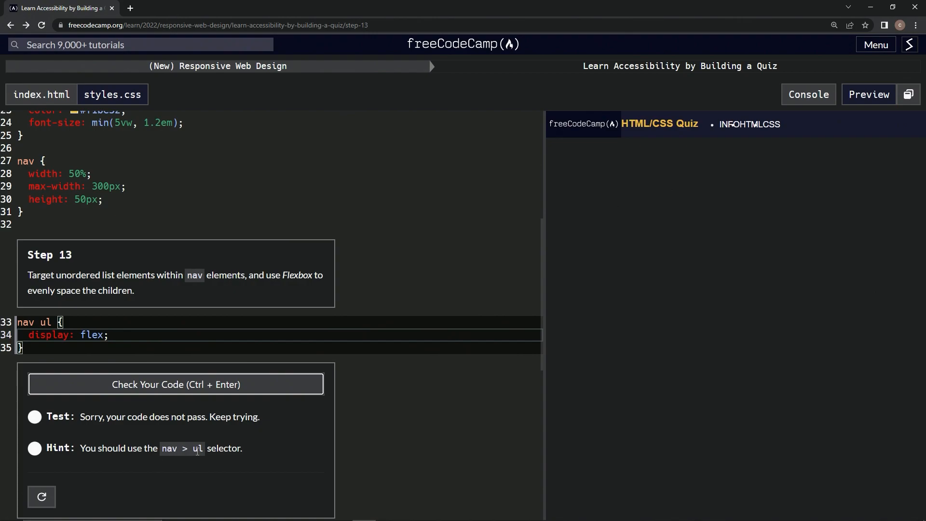
mouse_move(120, 391)
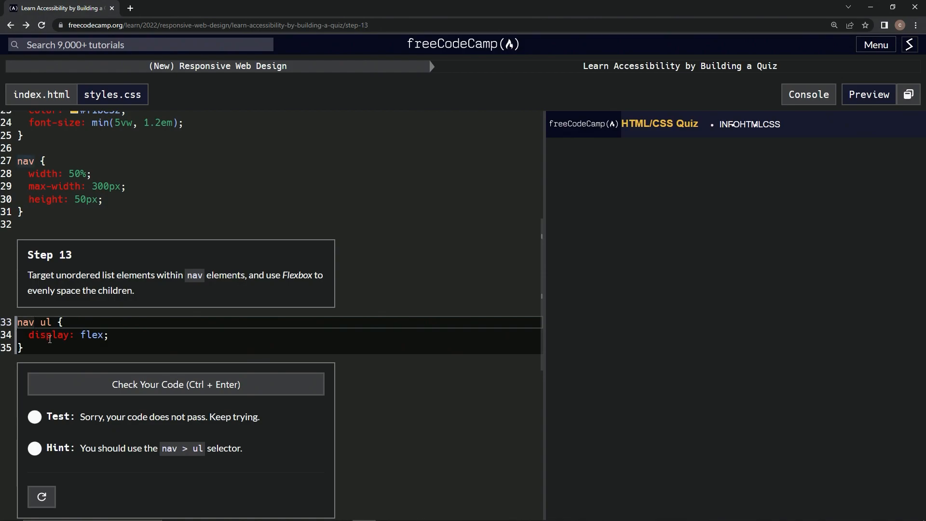
type(">")
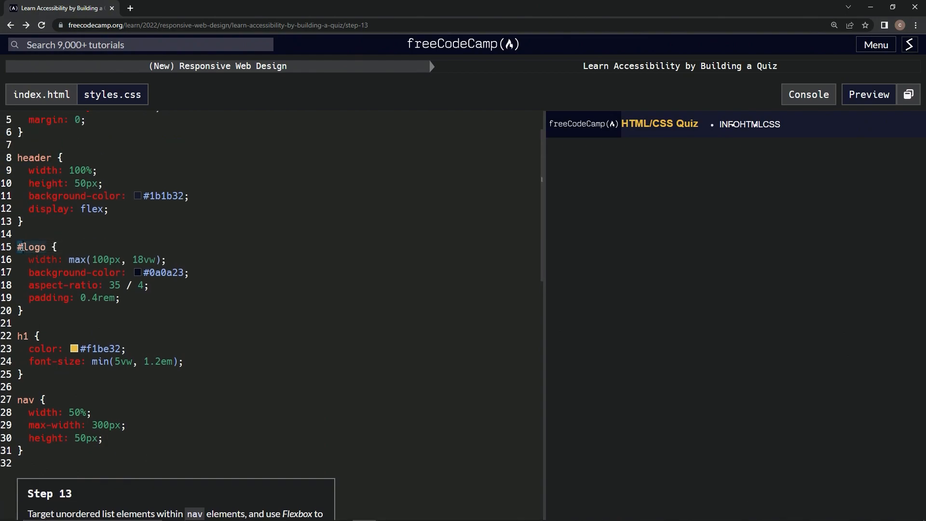
scroll("down", 3)
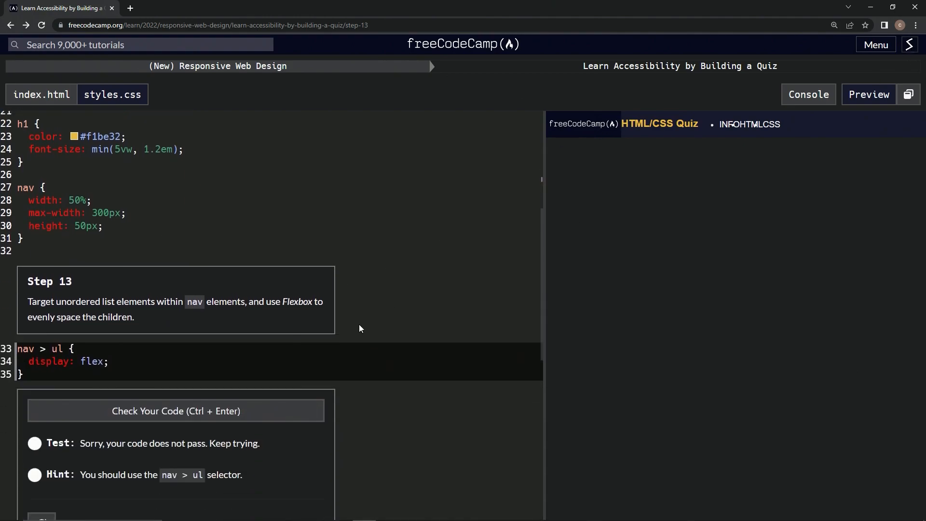
mouse_move(50, 345)
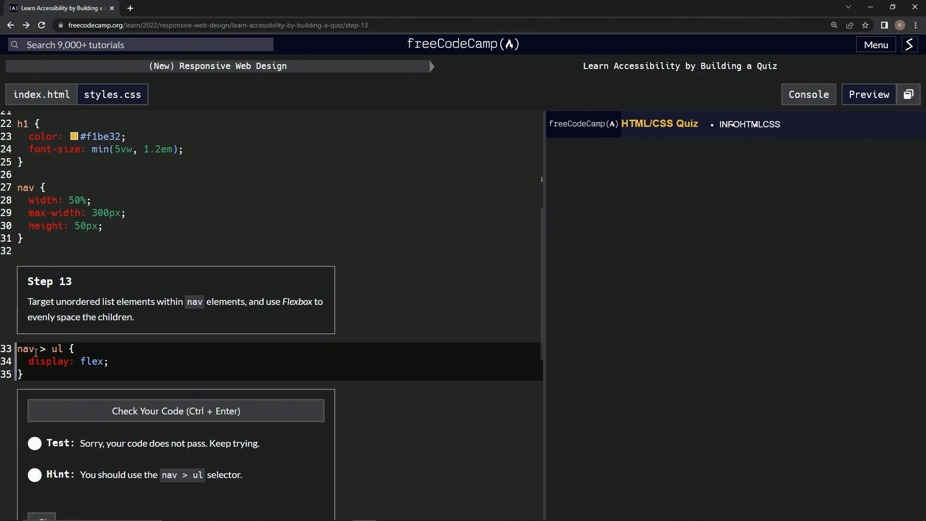
scroll("down", 3)
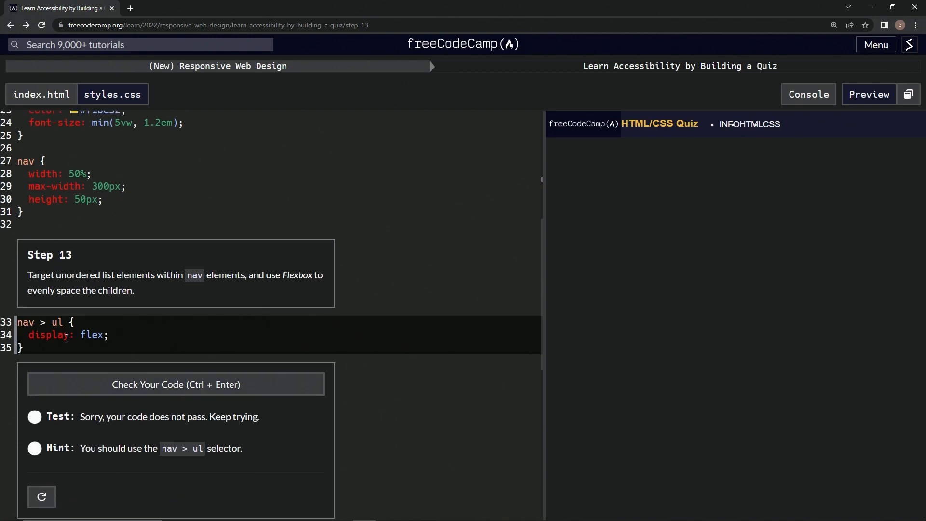
mouse_move(180, 442)
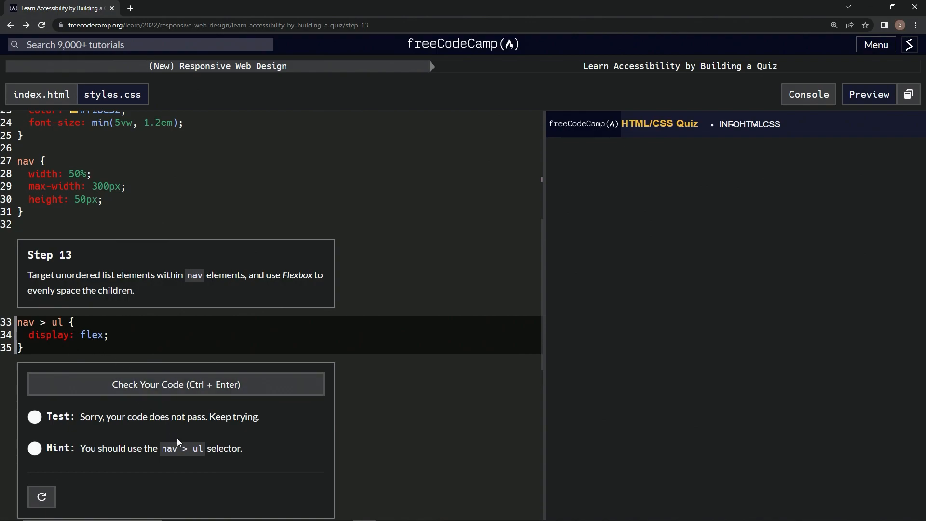
left_click(176, 384)
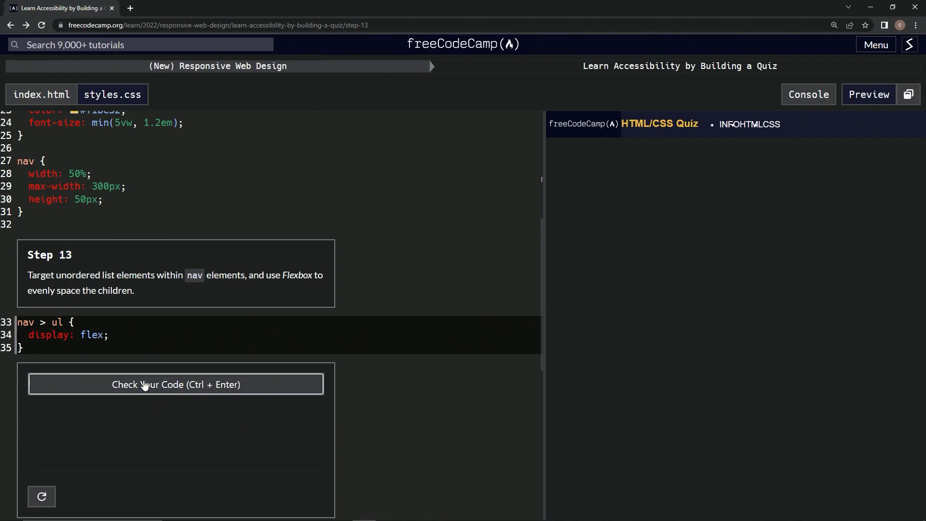
After another check, add a justify-content: space-evenly line under display: flex in nav > ul.
left_click(176, 384)
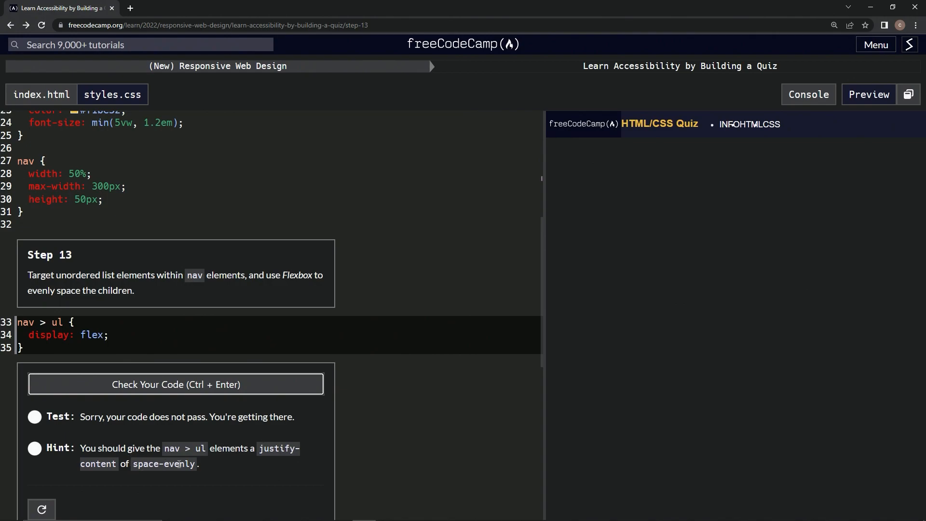
left_click(106, 335)
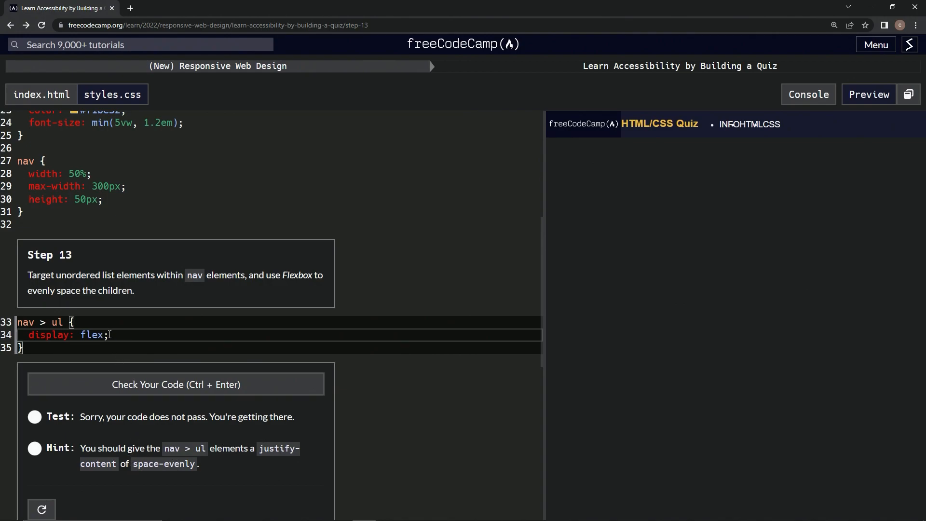
key("Enter")
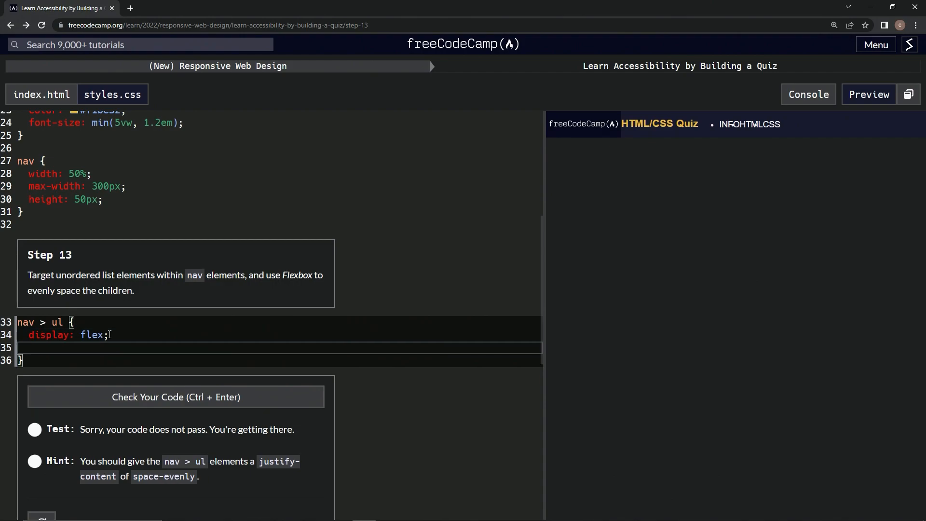
type("justif")
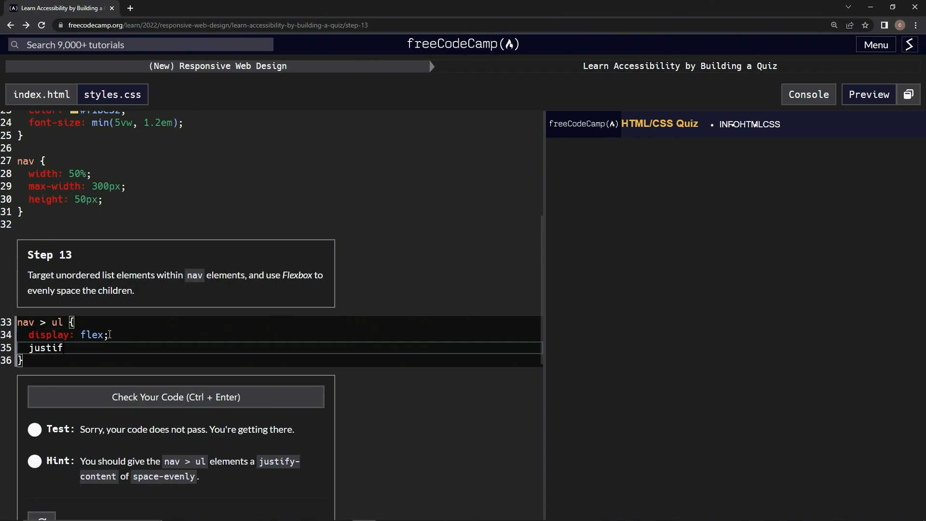
type("y-")
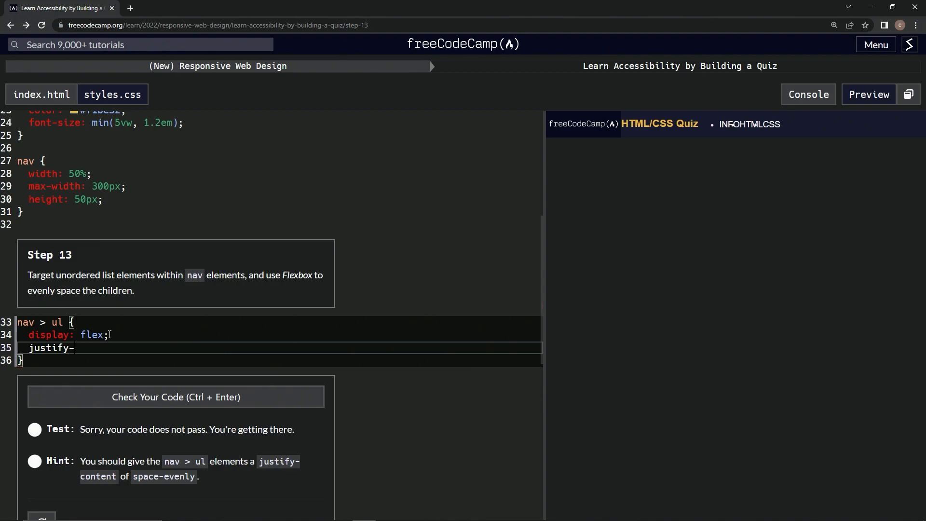
type("content")
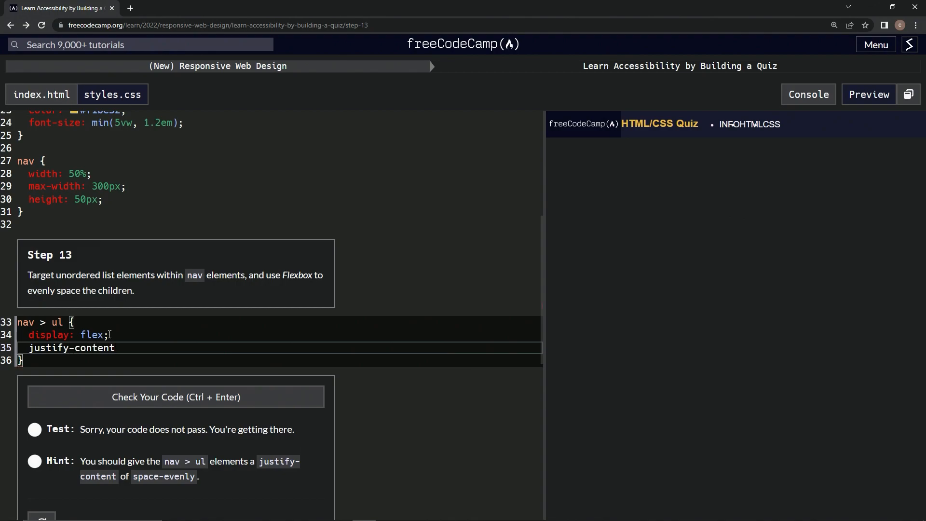
type(": spa")
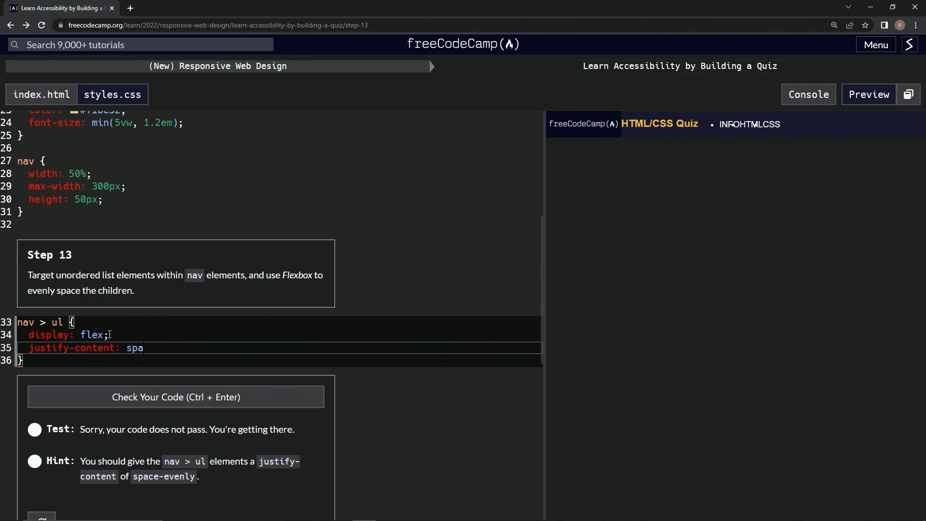
type("ce")
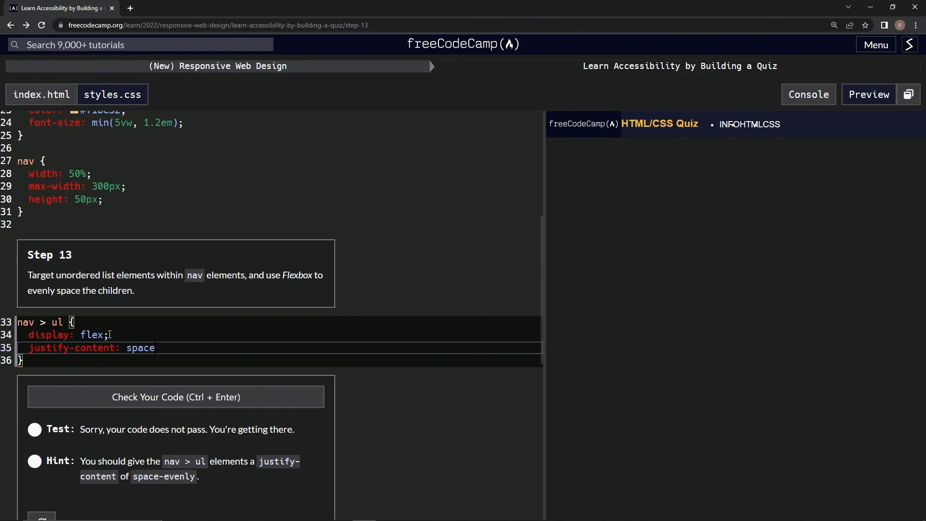
type("-evenly;")
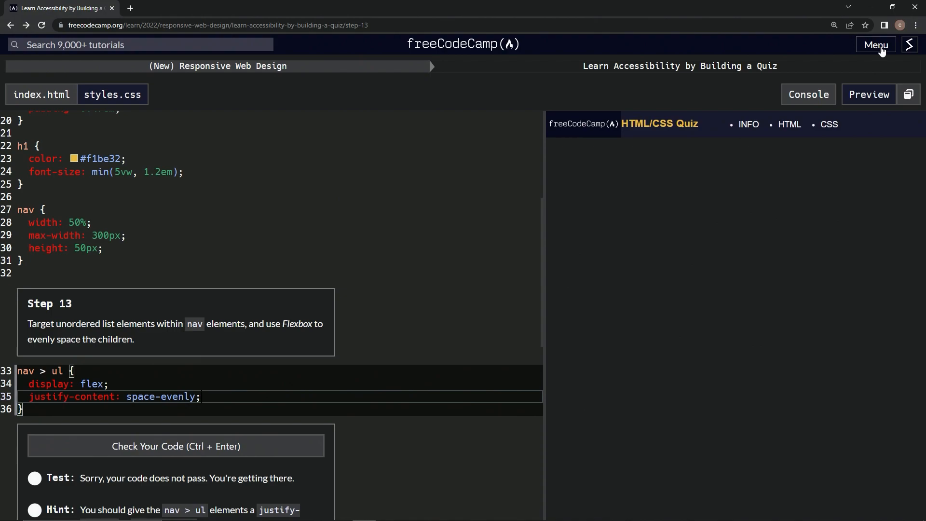
From the site menu, open the Curriculum link in a new browser tab.
left_click(876, 44)
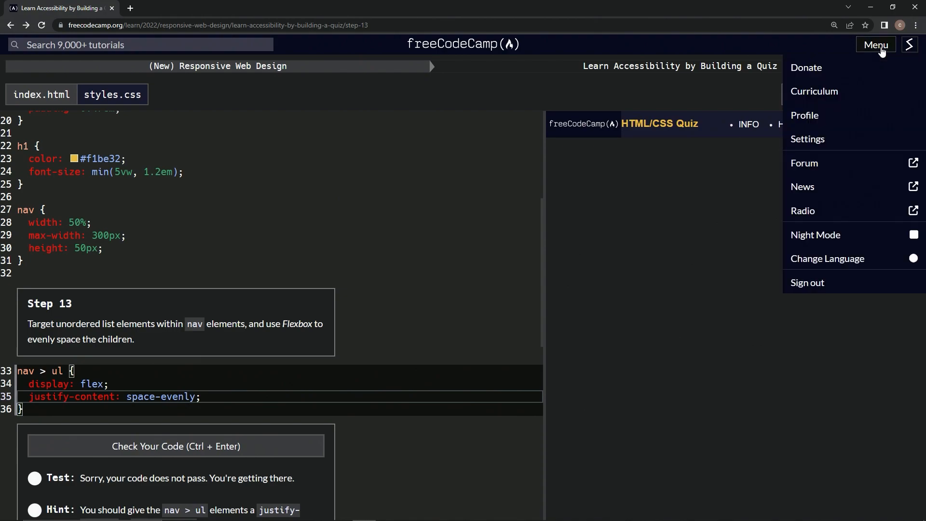
right_click(815, 91)
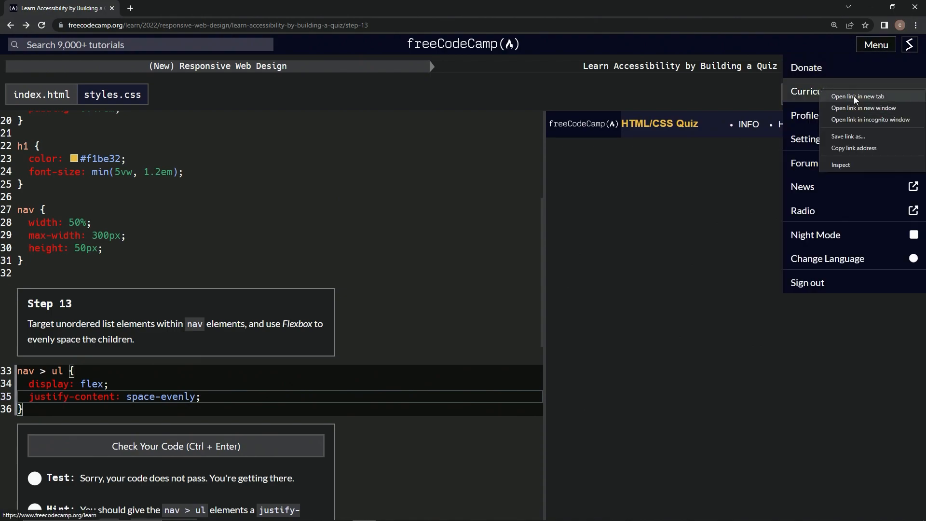
left_click(857, 96)
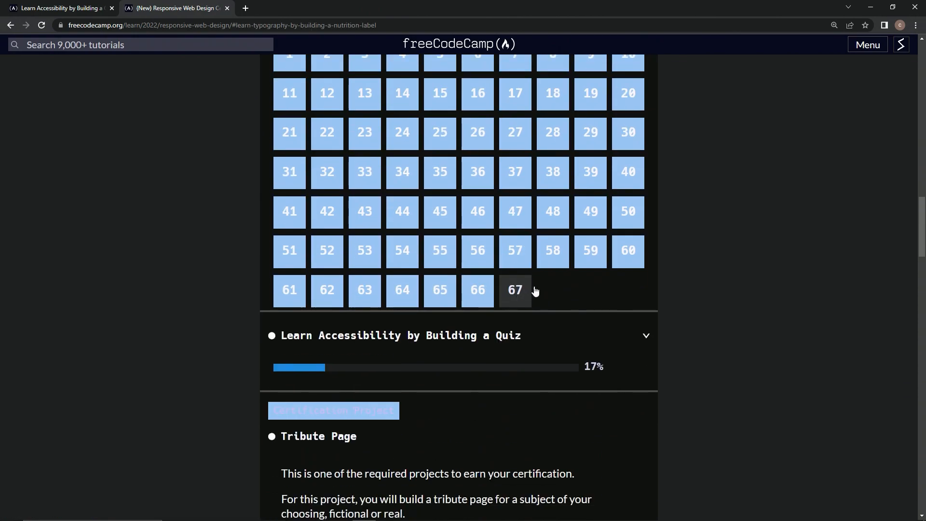
Load step 67 of the nutrition label typography course from the curriculum grid.
left_click(515, 289)
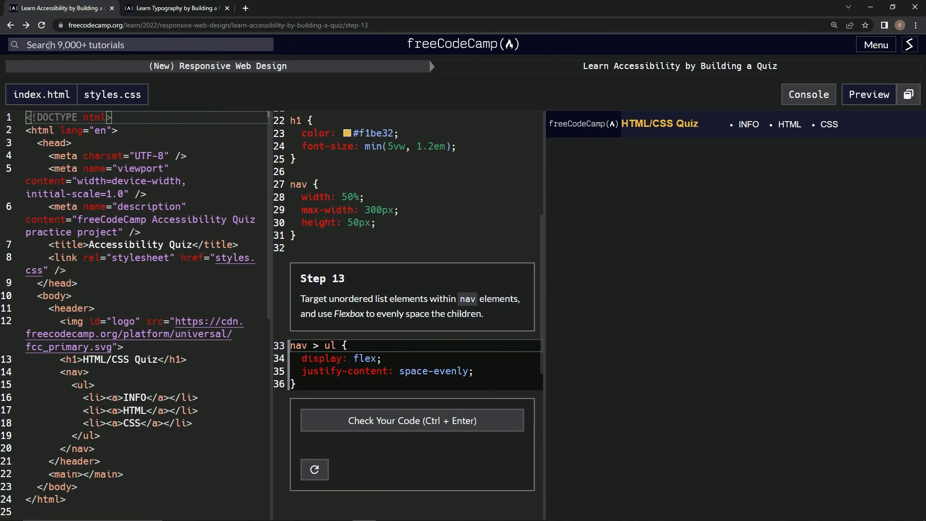
Glance at the nutrition label course tab, then switch back to the accessibility quiz tab.
left_click(172, 8)
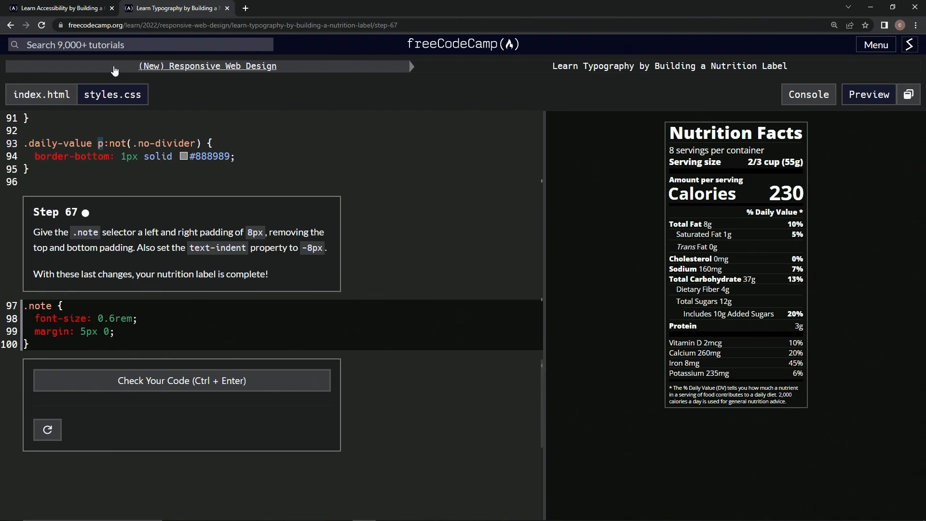
left_click(59, 8)
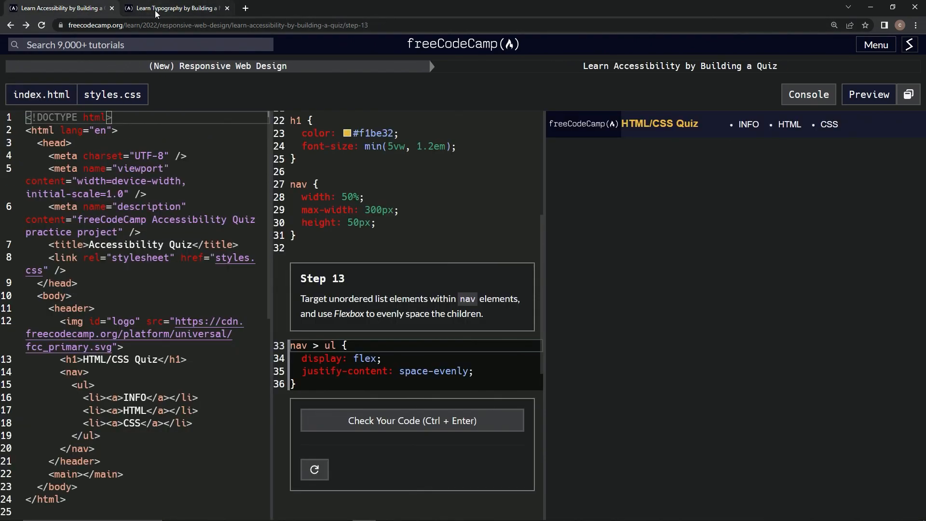
mouse_move(59, 8)
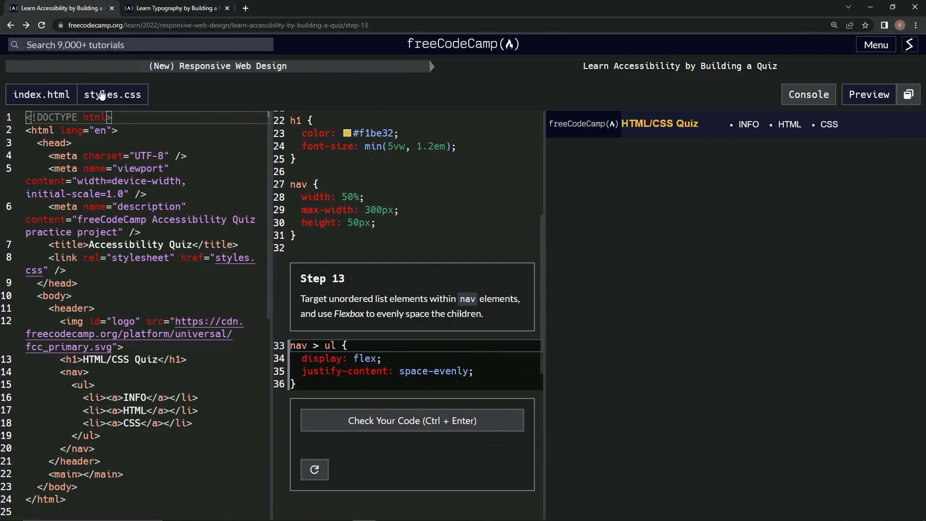
mouse_move(96, 66)
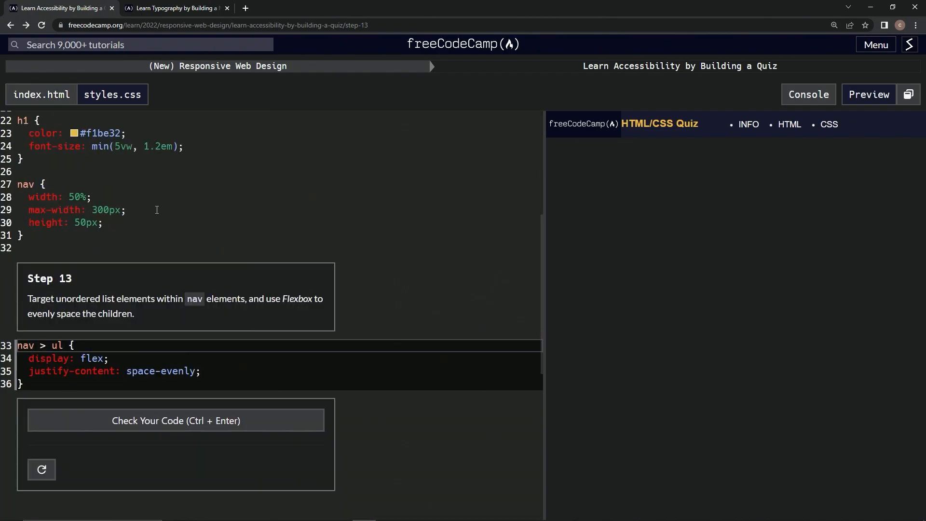
mouse_move(141, 365)
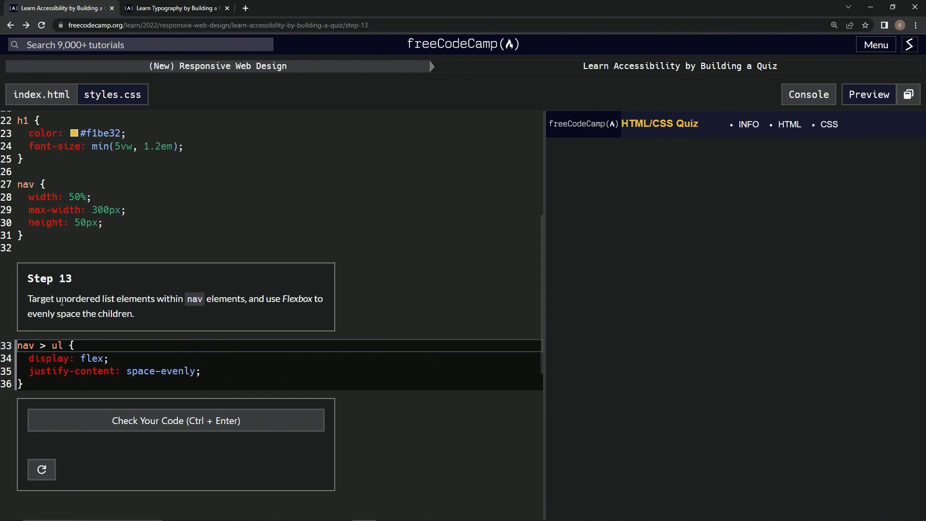
mouse_move(46, 295)
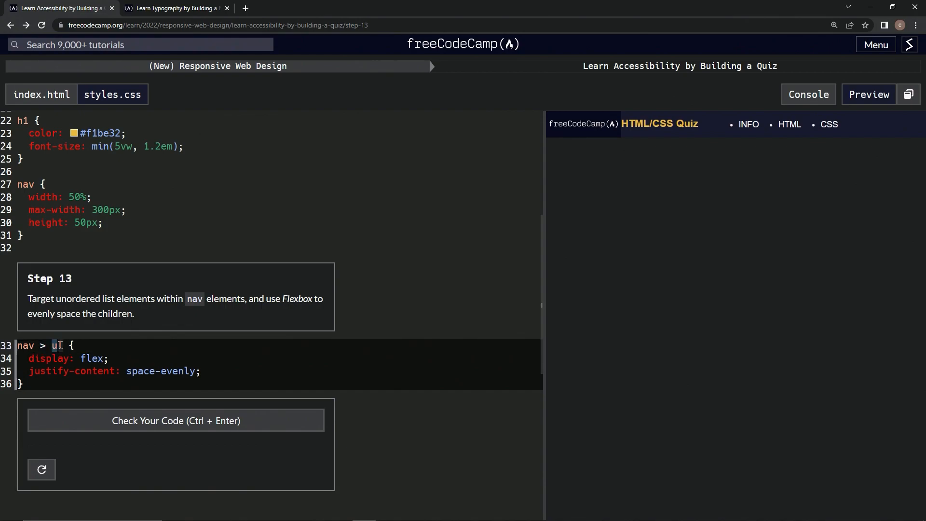
double_click(57, 345)
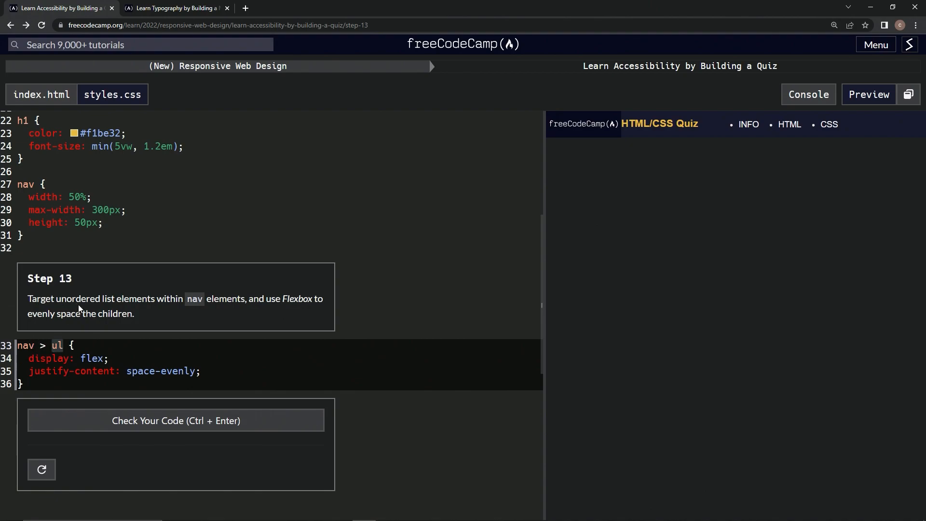
mouse_move(179, 342)
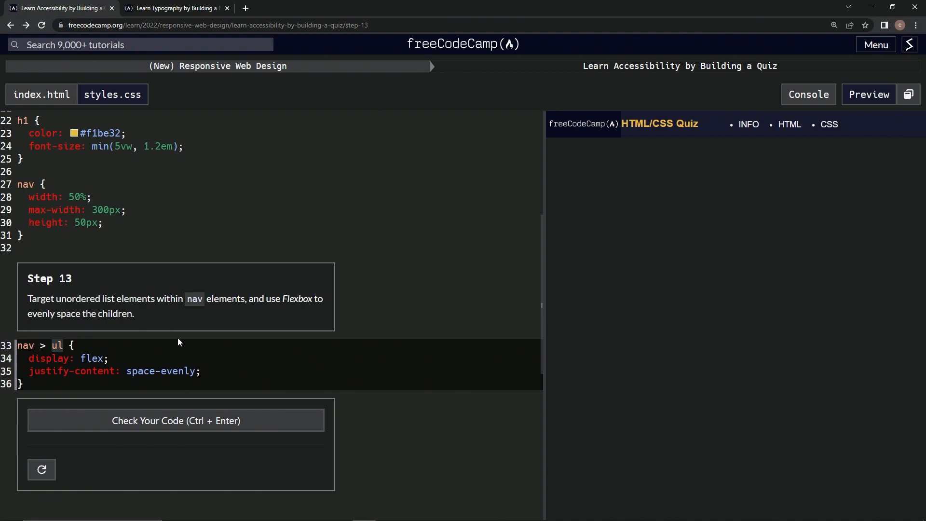
mouse_move(201, 357)
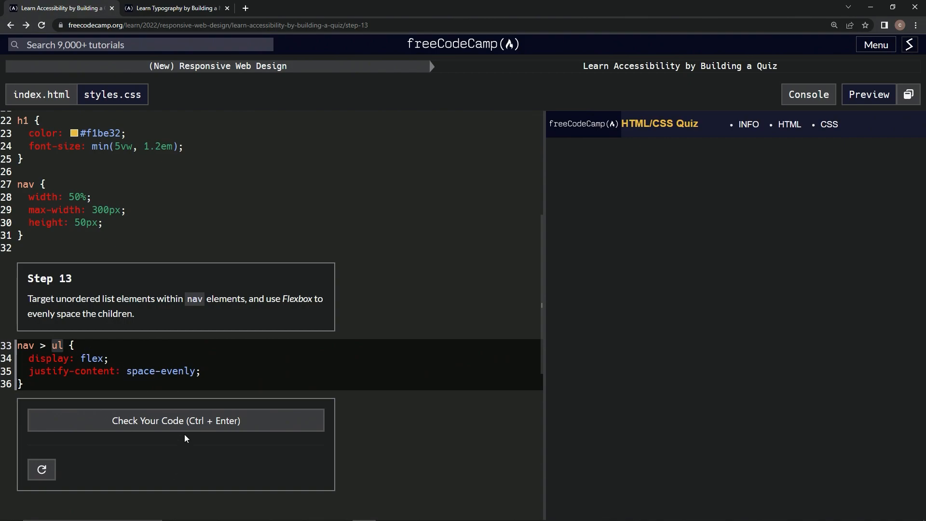
Pass the Step 13 check and submit it, advancing to Step 14.
left_click(176, 421)
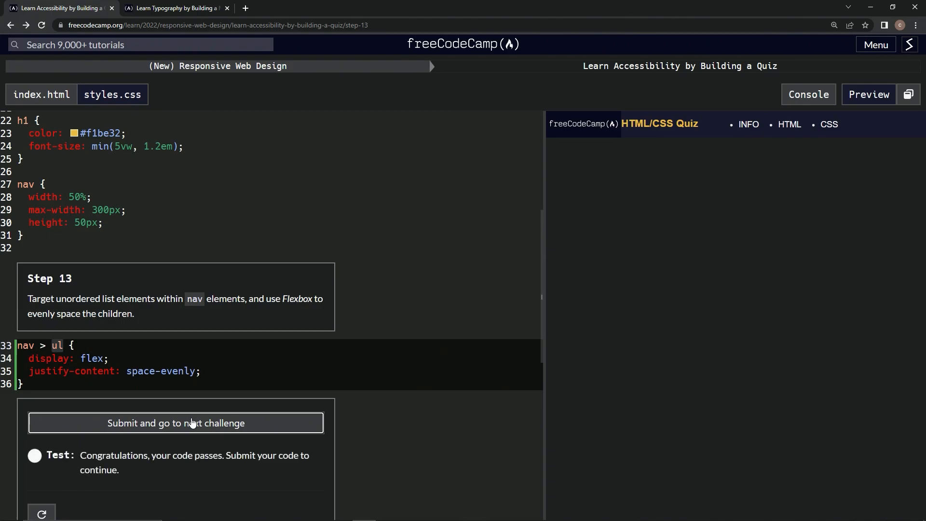
left_click(175, 423)
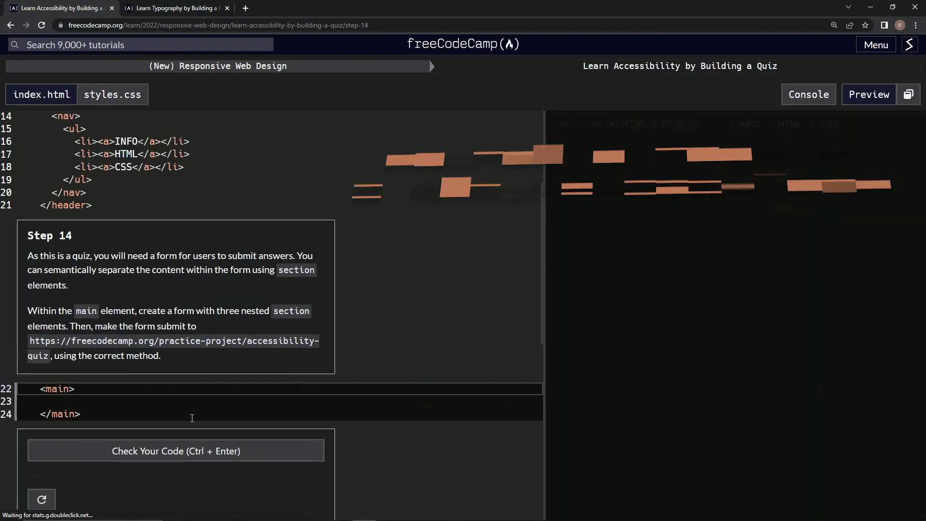